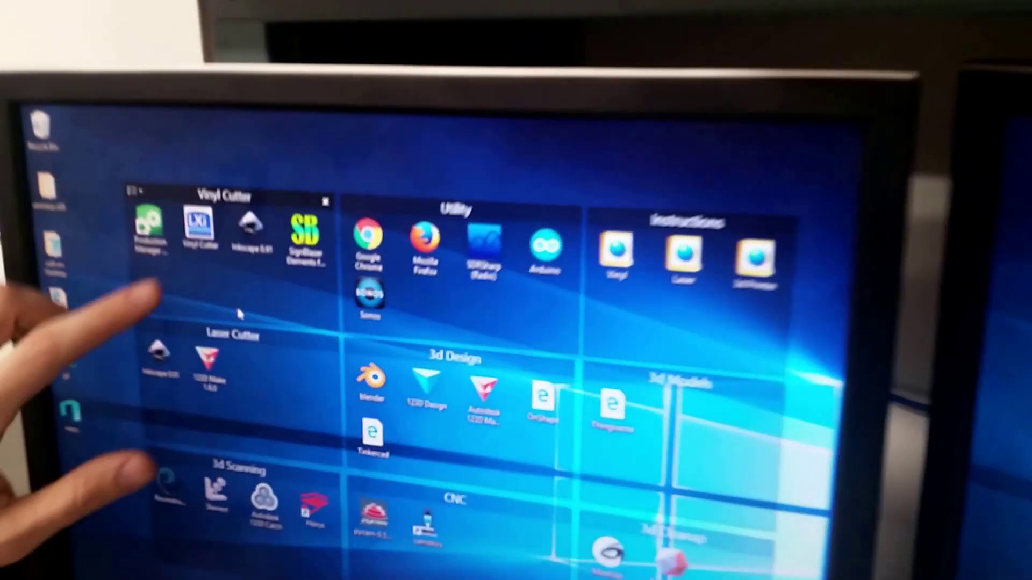
Launch LXI Expert from the Start menu's Vinyl Cutter group.
left_click(191, 224)
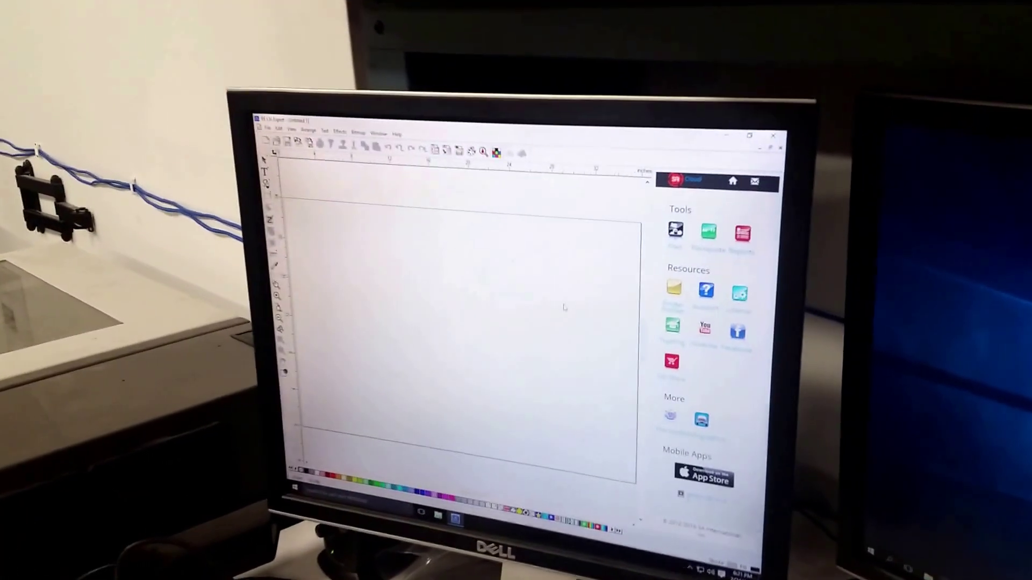
Import lightbulbs.eps from the VinylCutter folder into the drawing.
left_click(248, 101)
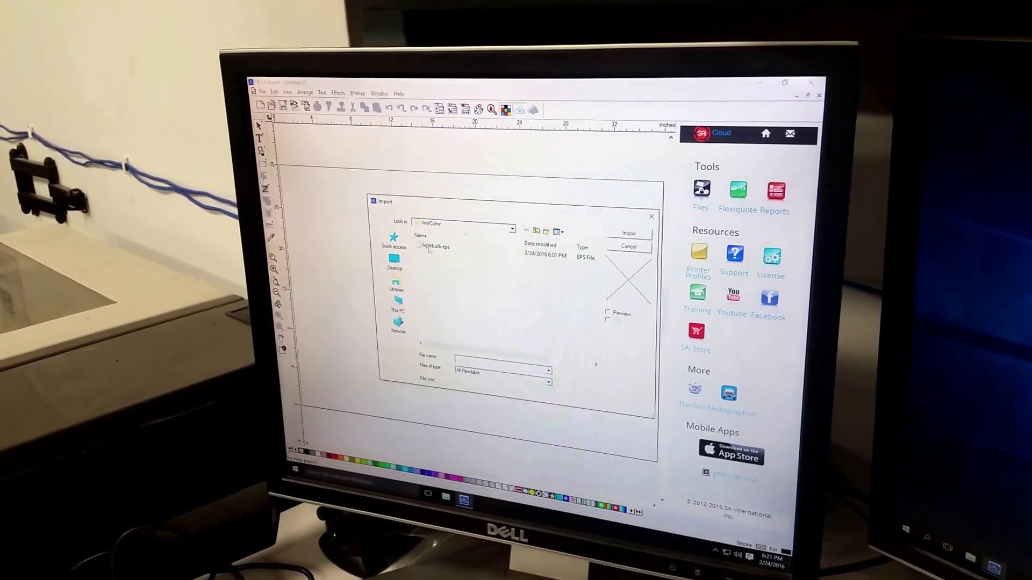
left_click(628, 234)
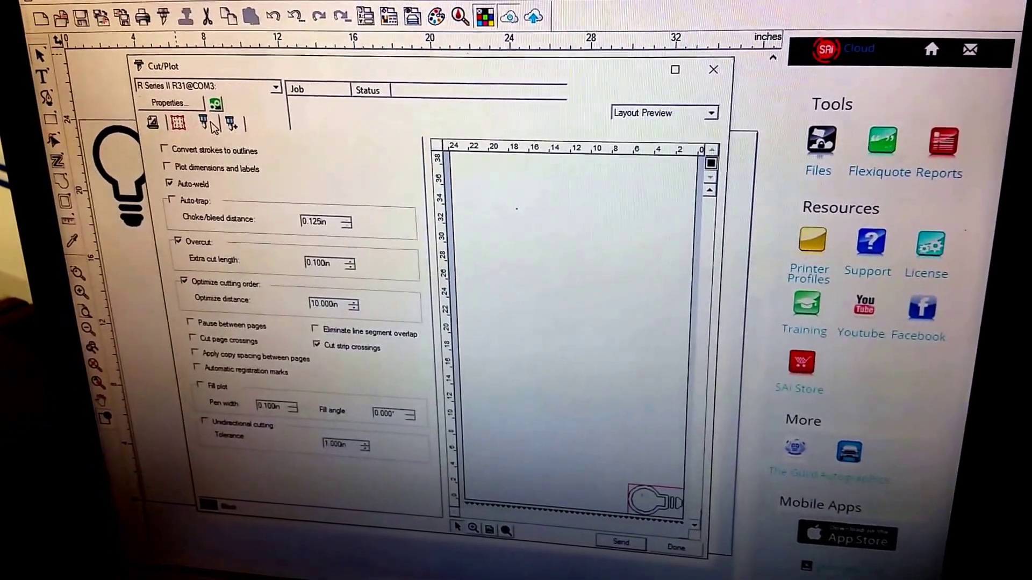
Show the General settings: user-defined 24 by 160 inch media, send now, one copy.
left_click(151, 122)
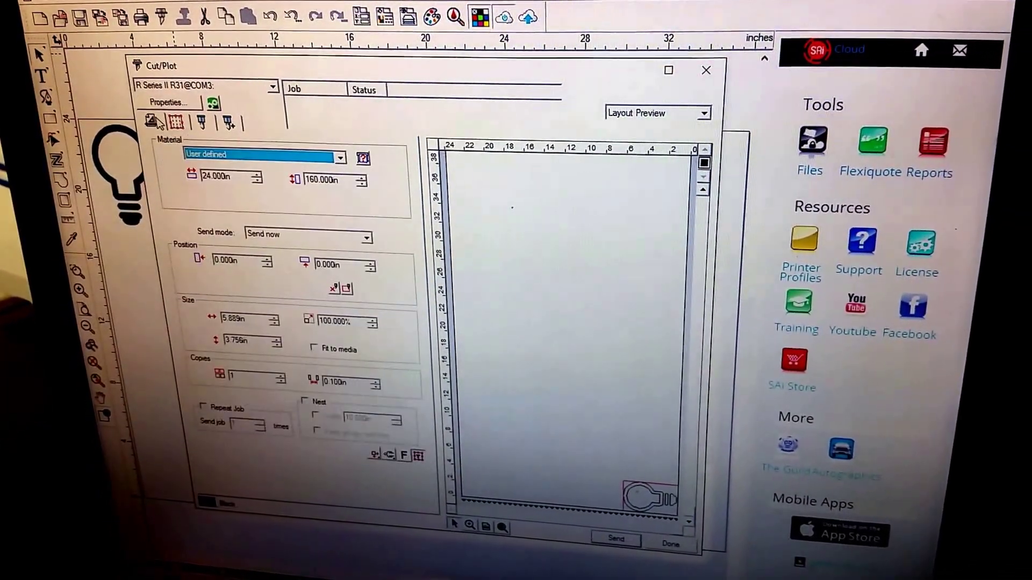